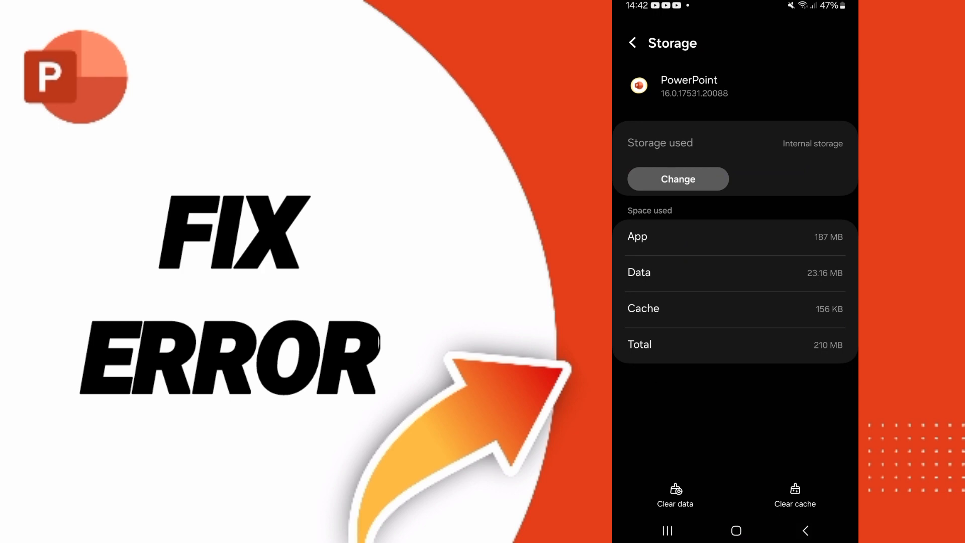
Return to the installed apps list and open PowerPoint's App info page (210 MB storage).
{"action": "left_click", "coordinate": [633, 42]}
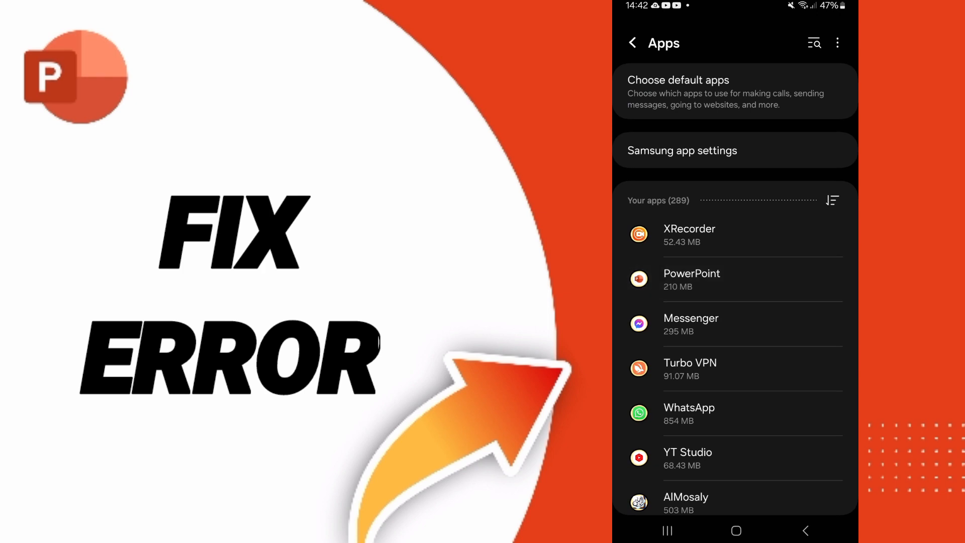
{"action": "left_click", "coordinate": [692, 279]}
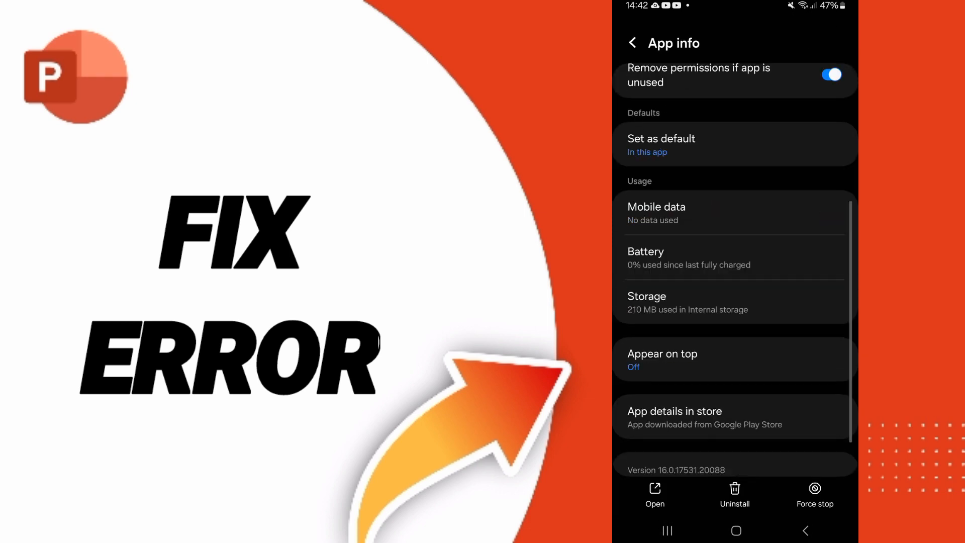
Show PowerPoint's storage breakdown: 187 MB app, 23.16 MB data, 156 KB cache.
{"action": "left_click", "coordinate": [815, 496]}
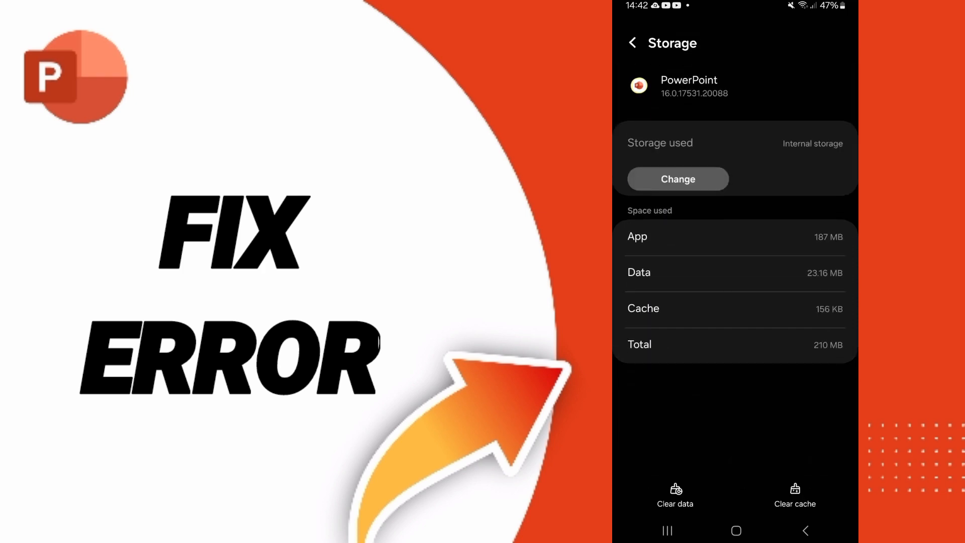
Clear PowerPoint's 156 KB cache, cancel the Clear data warning, and restart the phone.
{"action": "left_click", "coordinate": [795, 495]}
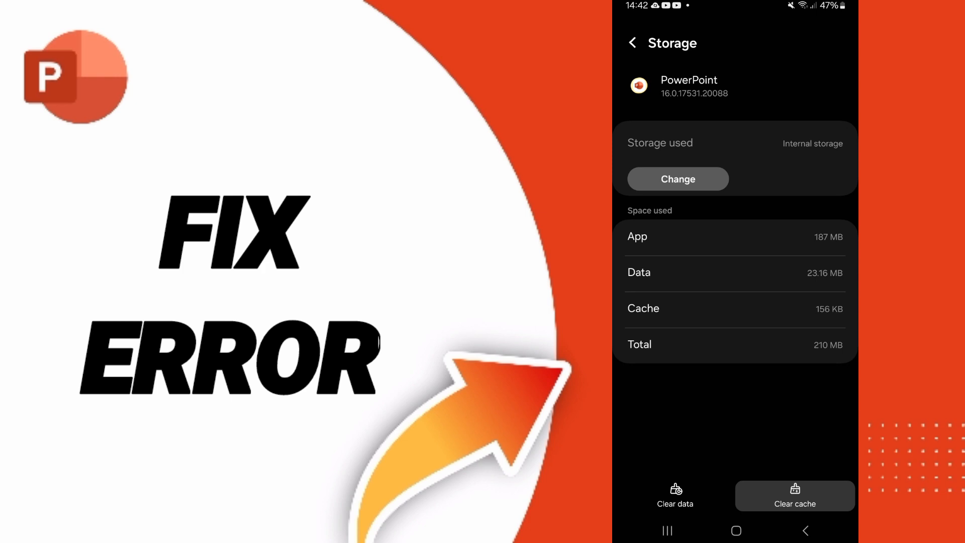
{"action": "left_click", "coordinate": [675, 495]}
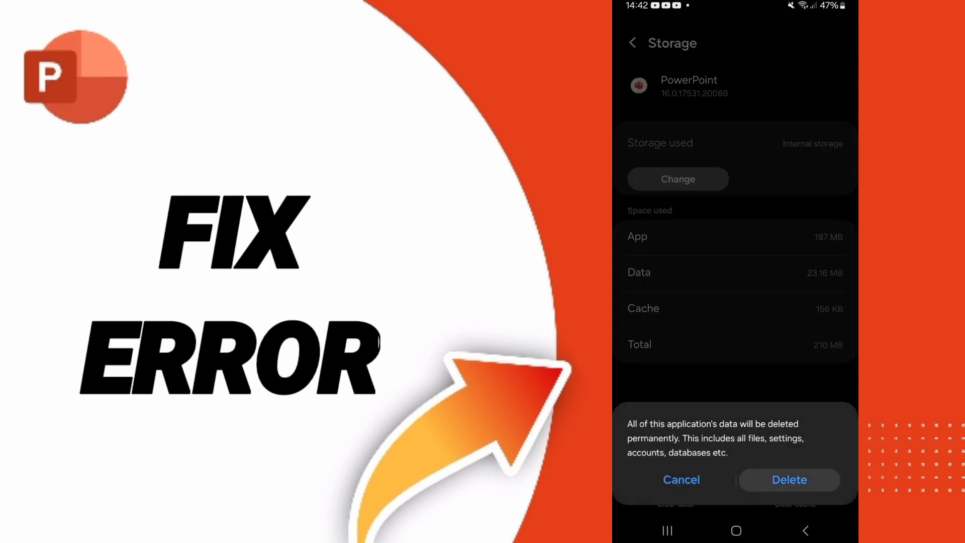
{"action": "left_click", "coordinate": [680, 480]}
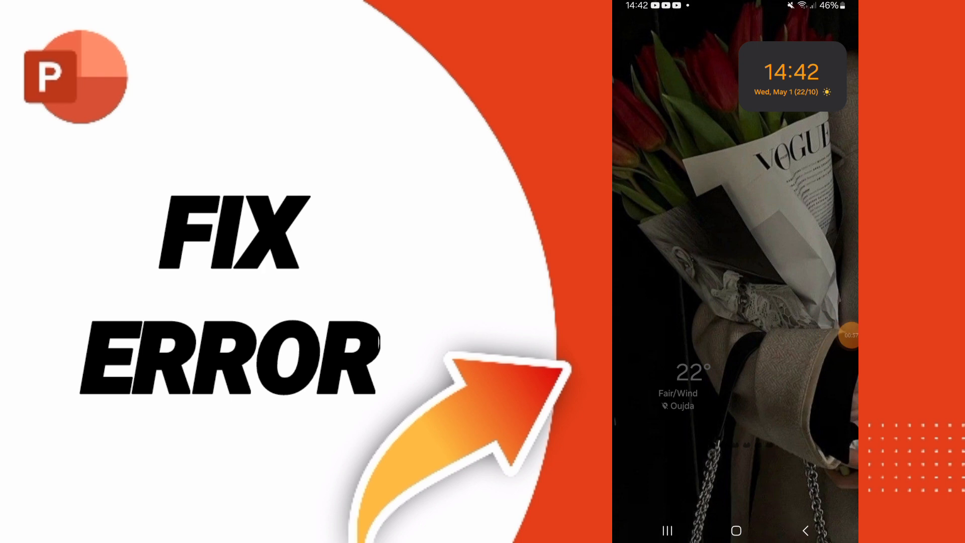
{"action": "left_click", "coordinate": [839, 335]}
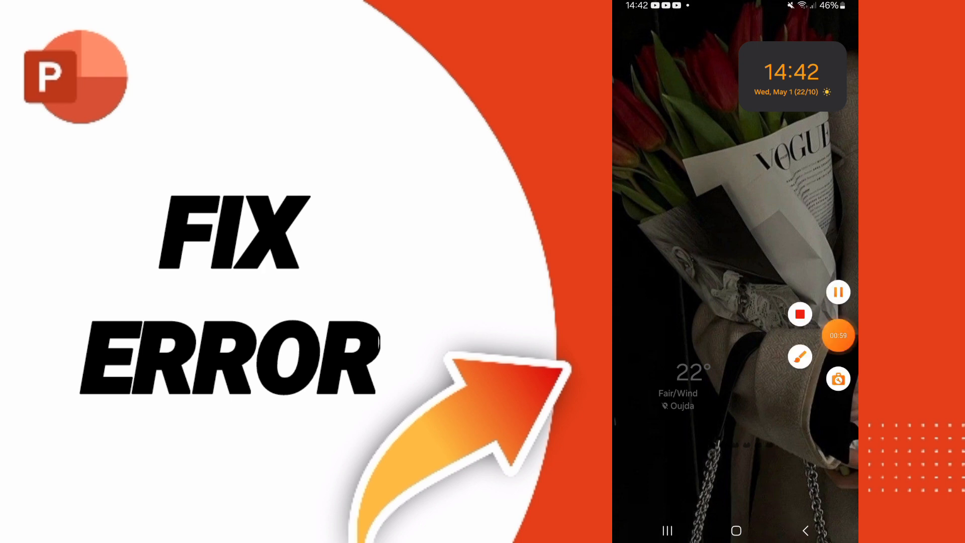